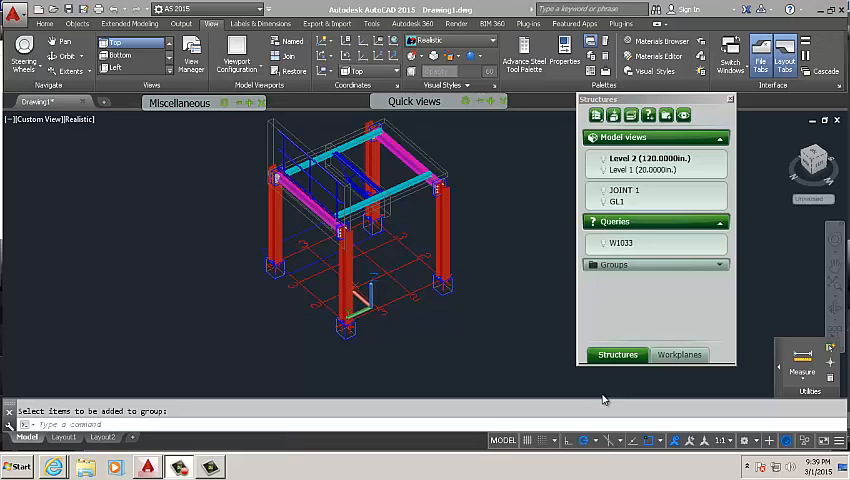
mouse_move(656, 324)
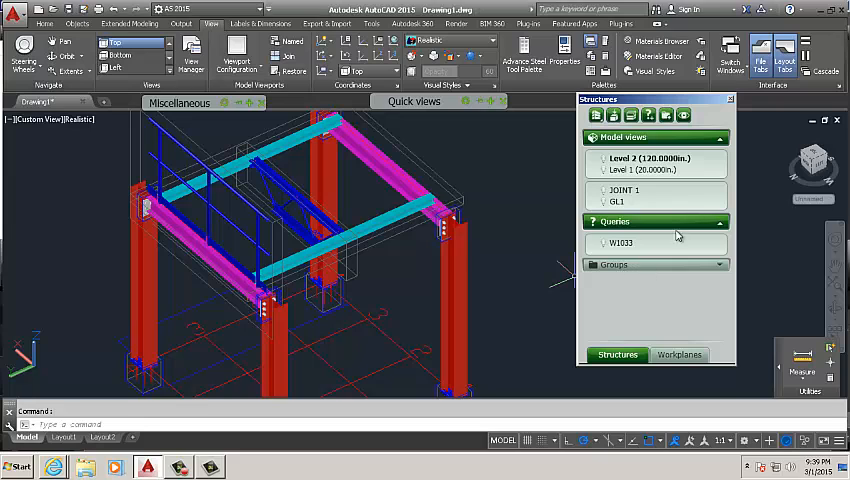
mouse_move(656, 272)
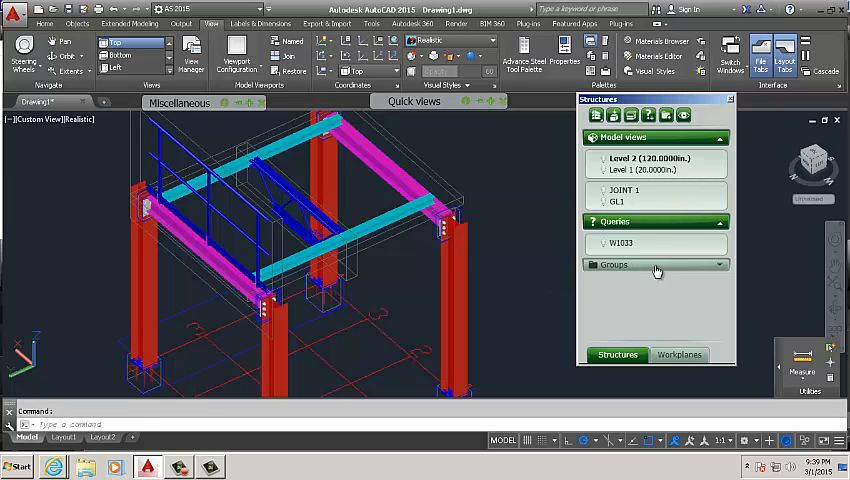
mouse_move(638, 324)
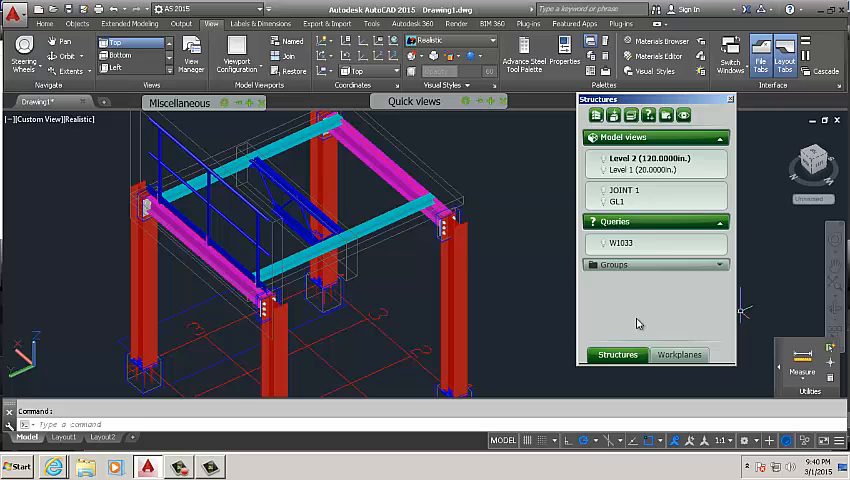
mouse_move(652, 200)
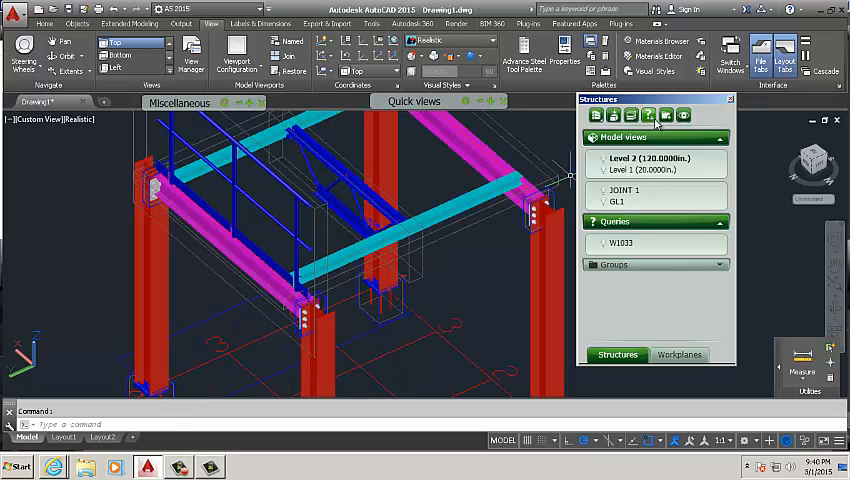
mouse_move(638, 116)
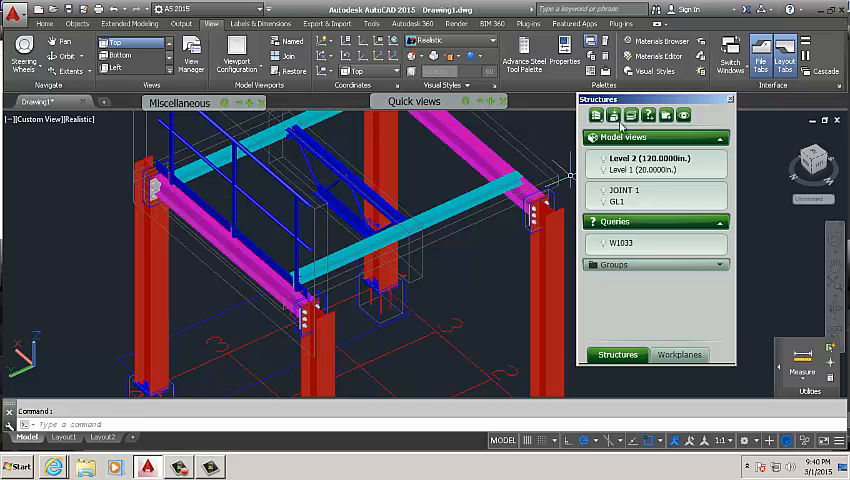
mouse_move(666, 116)
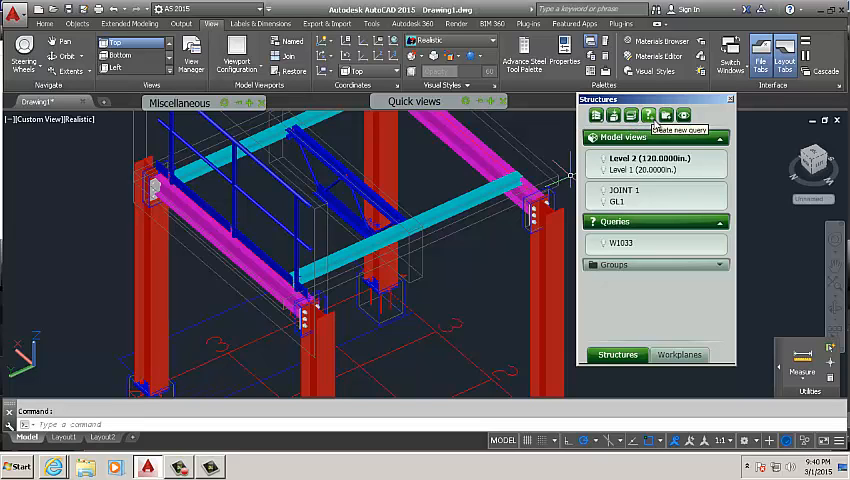
mouse_move(668, 114)
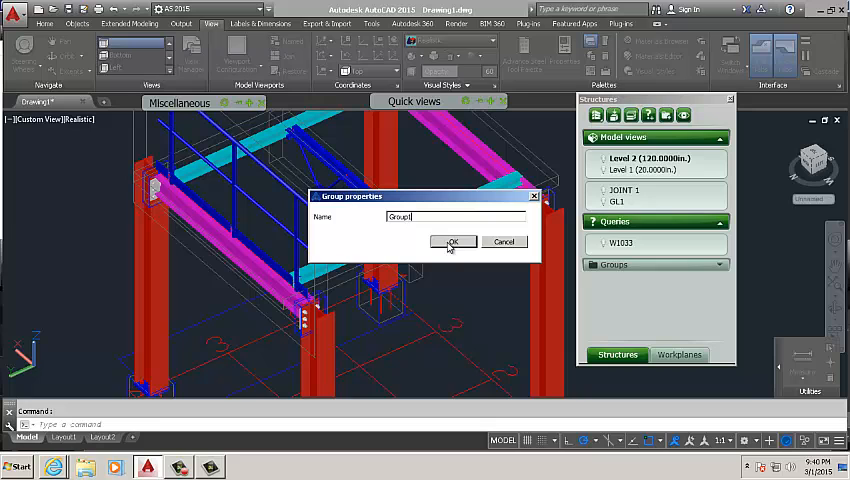
Confirm the new group's name as Group1 in the Group properties dialog.
click(452, 240)
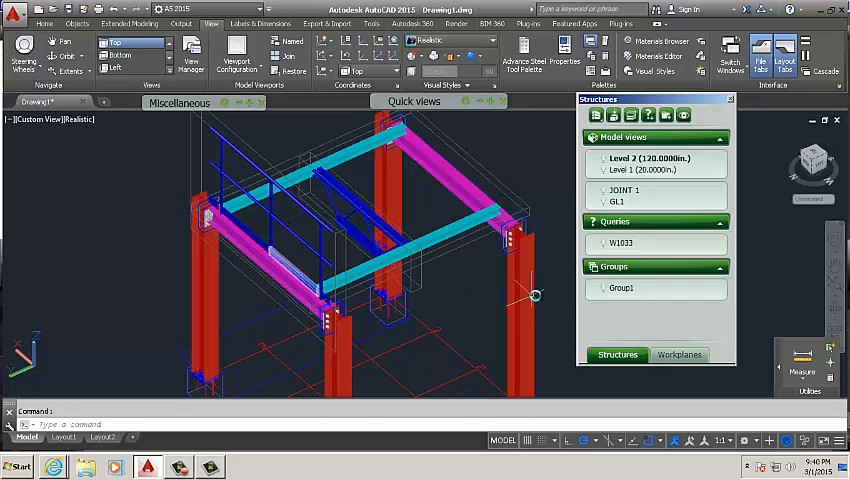
Start the Add elements command on Group1 from its Project Explorer context menu.
right_click(620, 288)
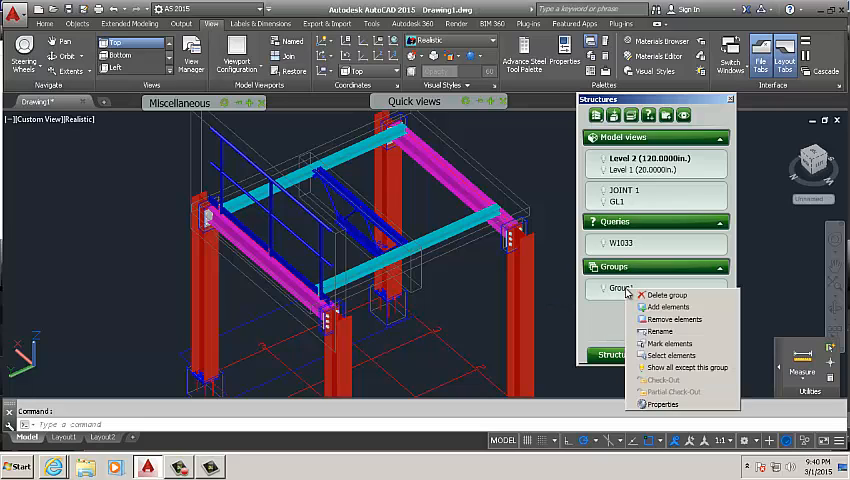
mouse_move(668, 308)
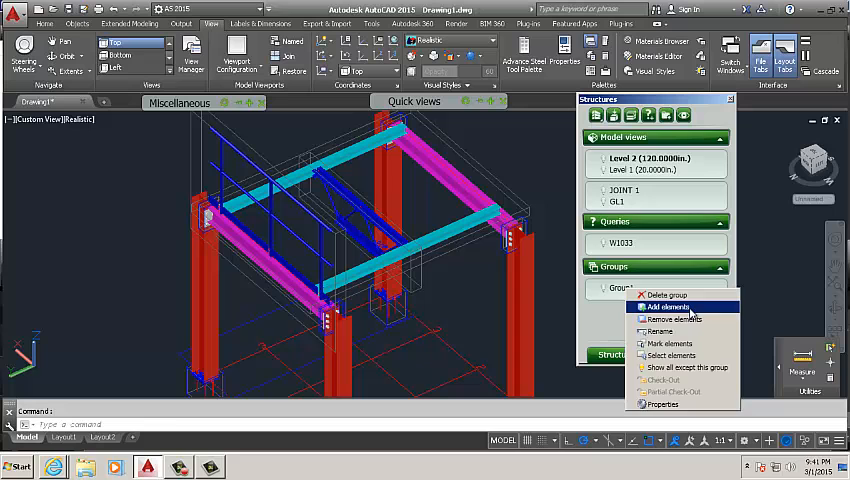
click(664, 308)
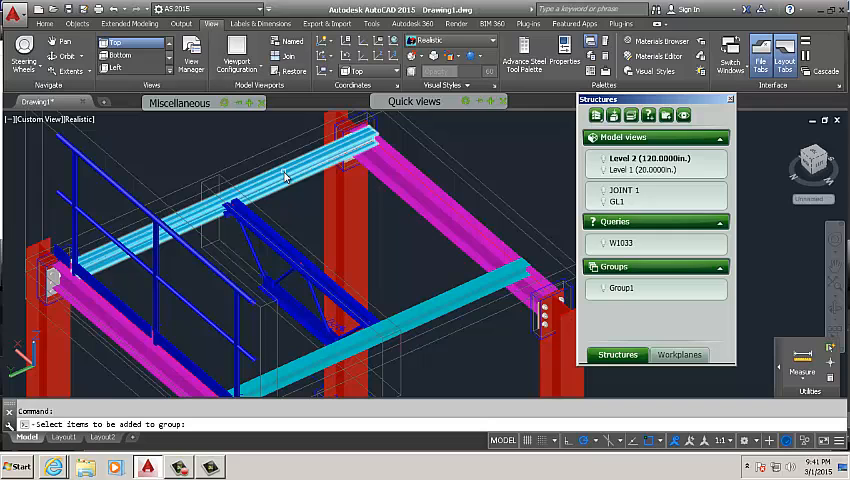
Pick the frame beams and members in the viewport to add them to Group1.
click(176, 250)
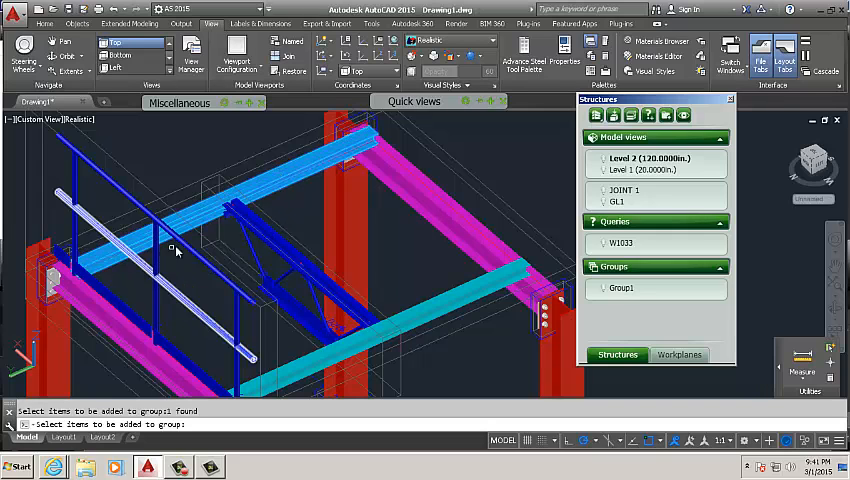
click(324, 282)
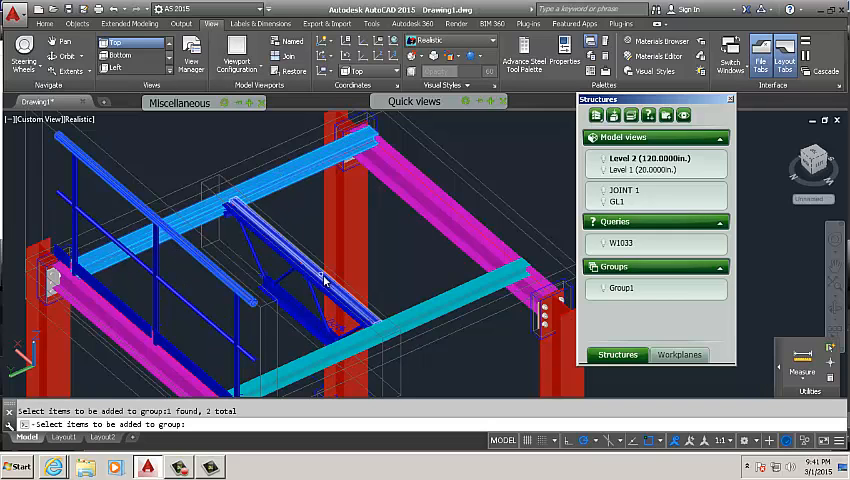
click(448, 216)
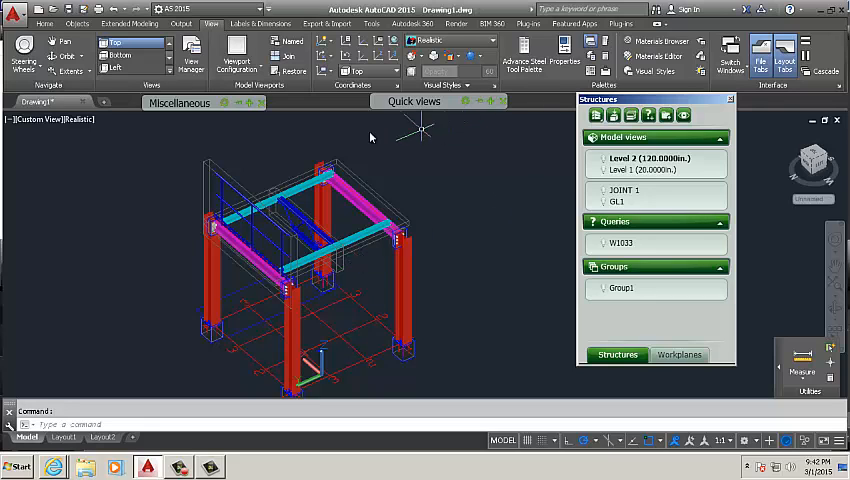
click(412, 100)
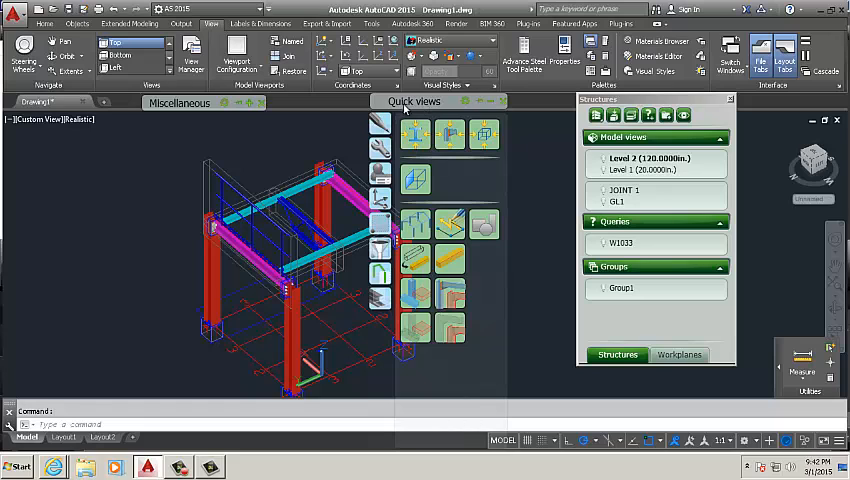
click(72, 24)
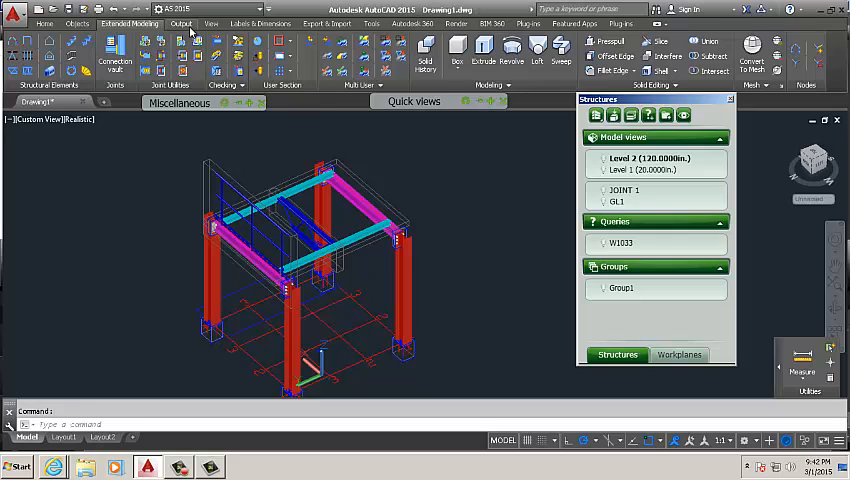
click(208, 22)
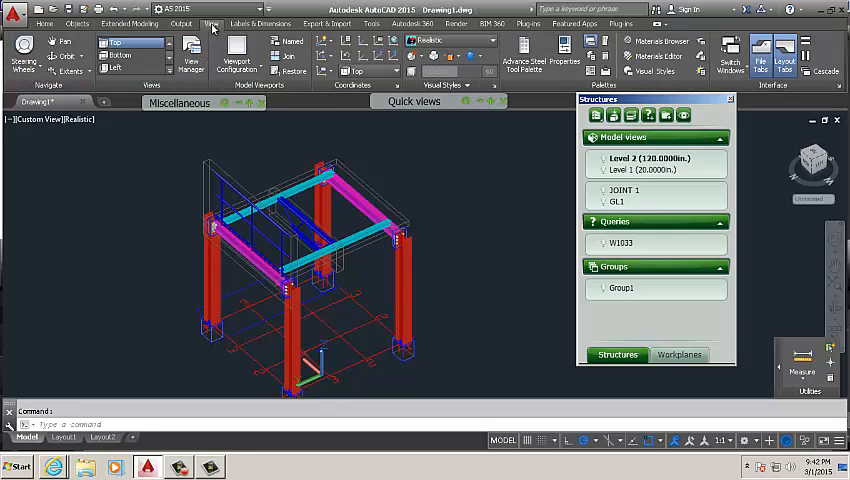
mouse_move(192, 148)
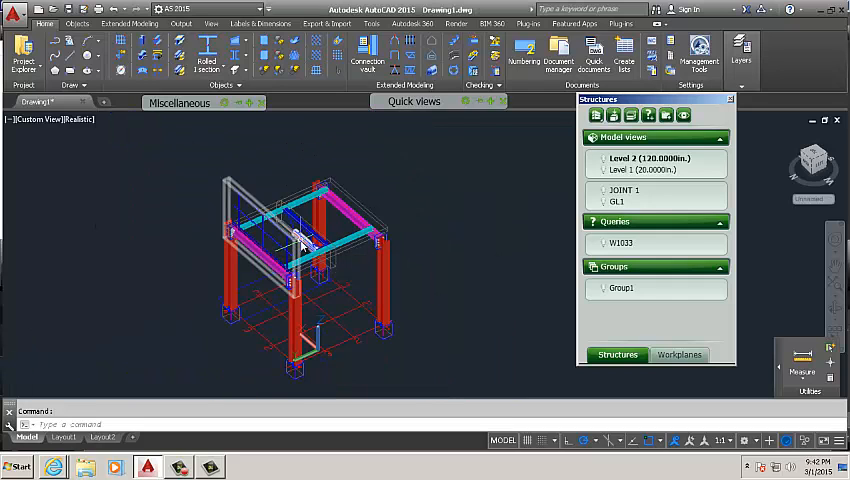
mouse_move(600, 50)
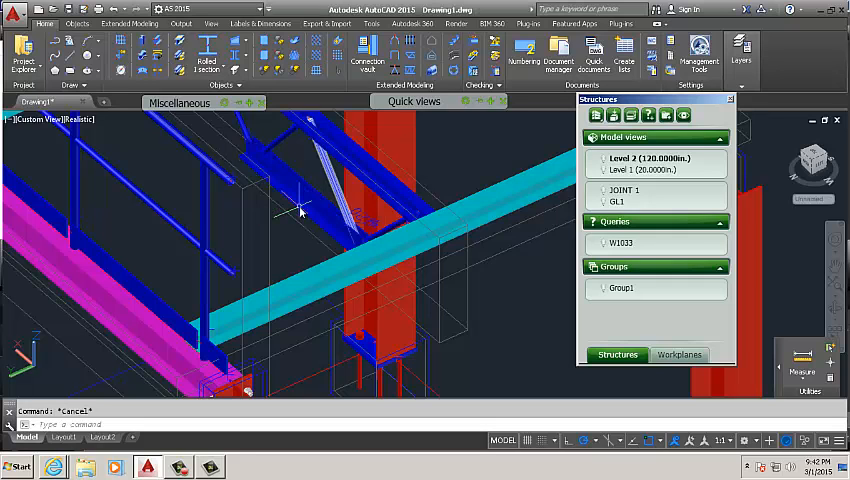
mouse_move(332, 200)
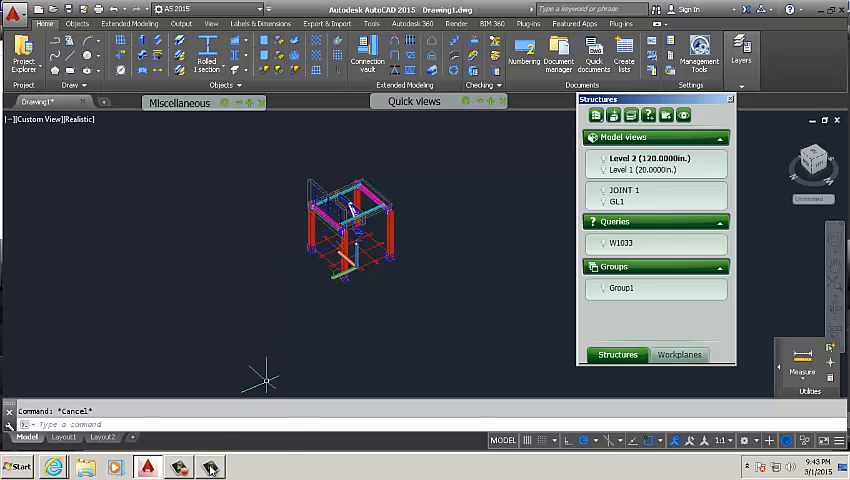
mouse_move(320, 356)
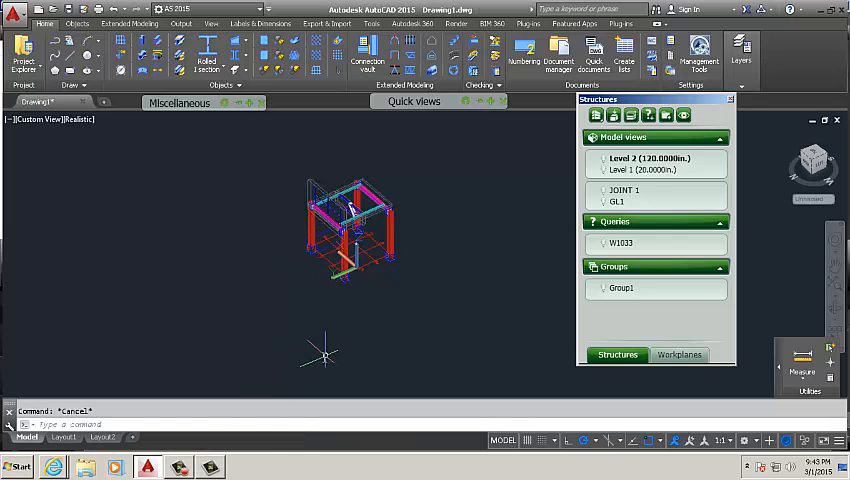